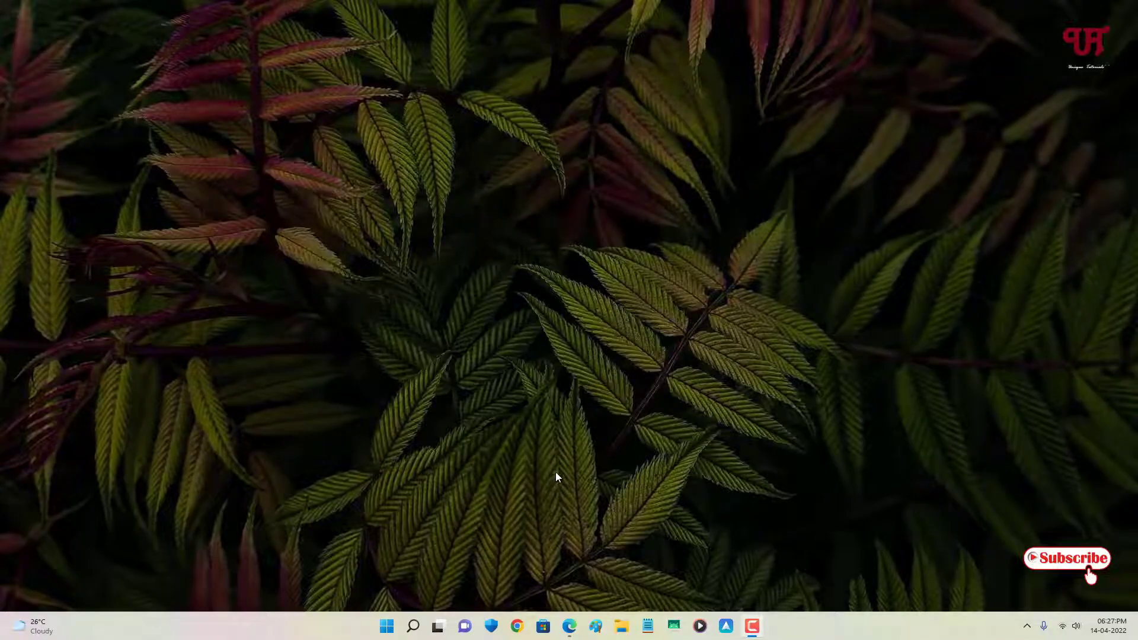
mouse_move(552, 429)
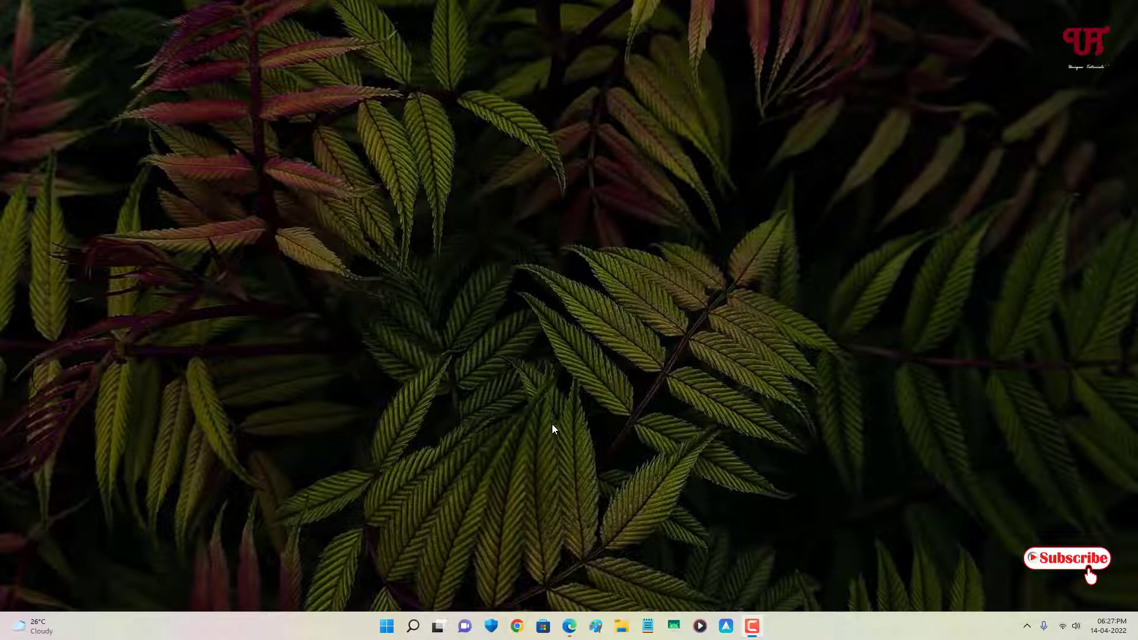
mouse_move(475, 472)
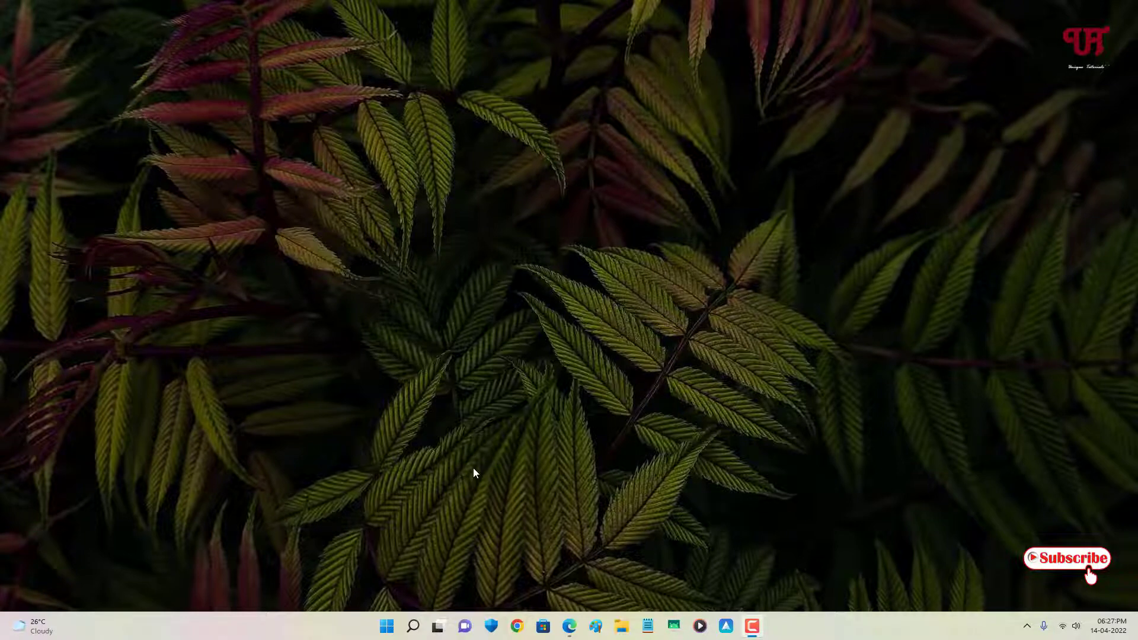
mouse_move(509, 477)
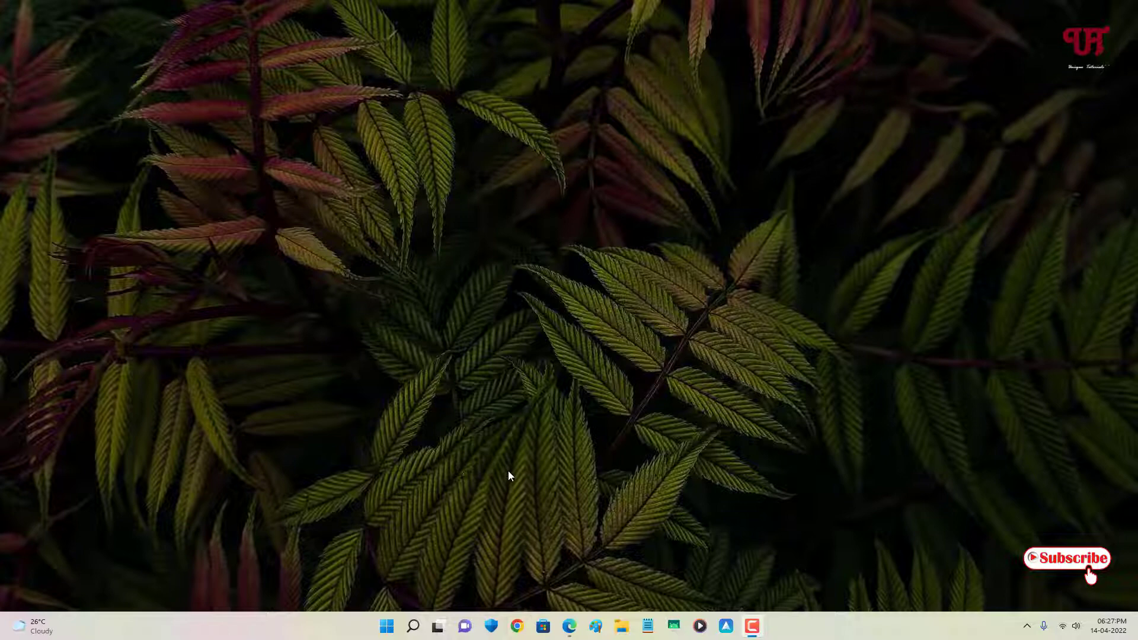
mouse_move(514, 472)
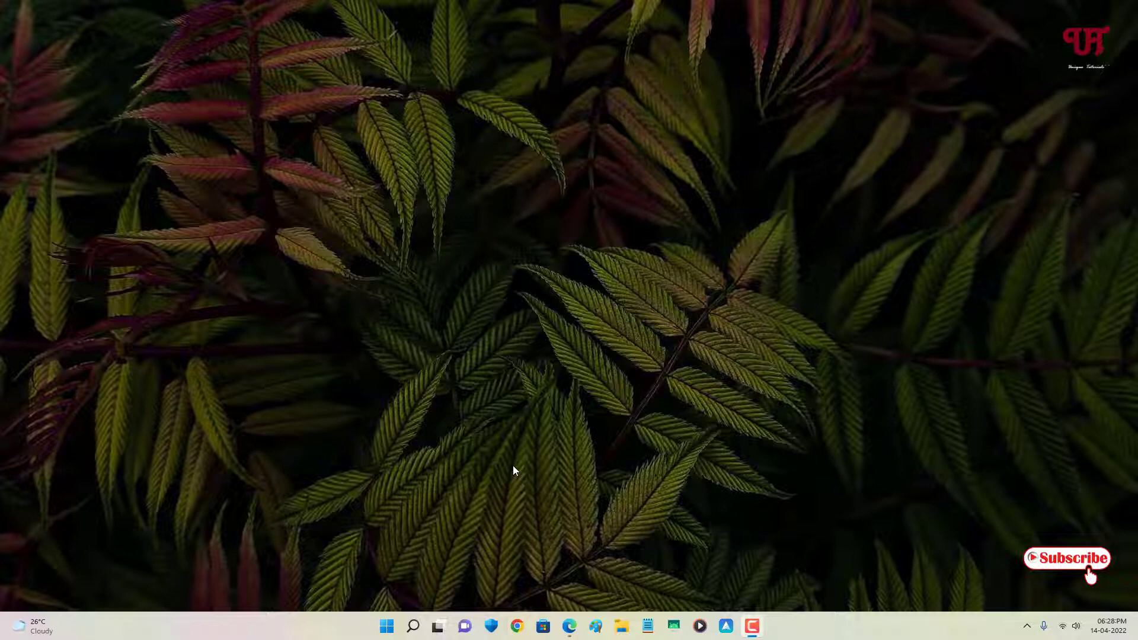
mouse_move(520, 459)
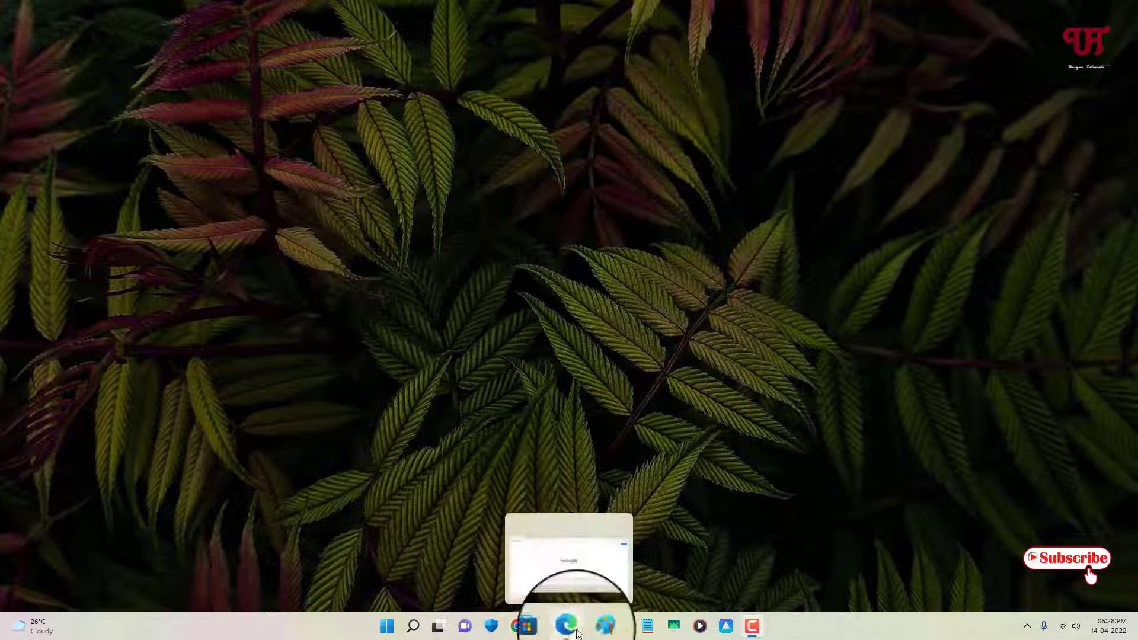
- Launch Edge from the taskbar and reach Settings via the ... menu, landing on Profiles
click(567, 625)
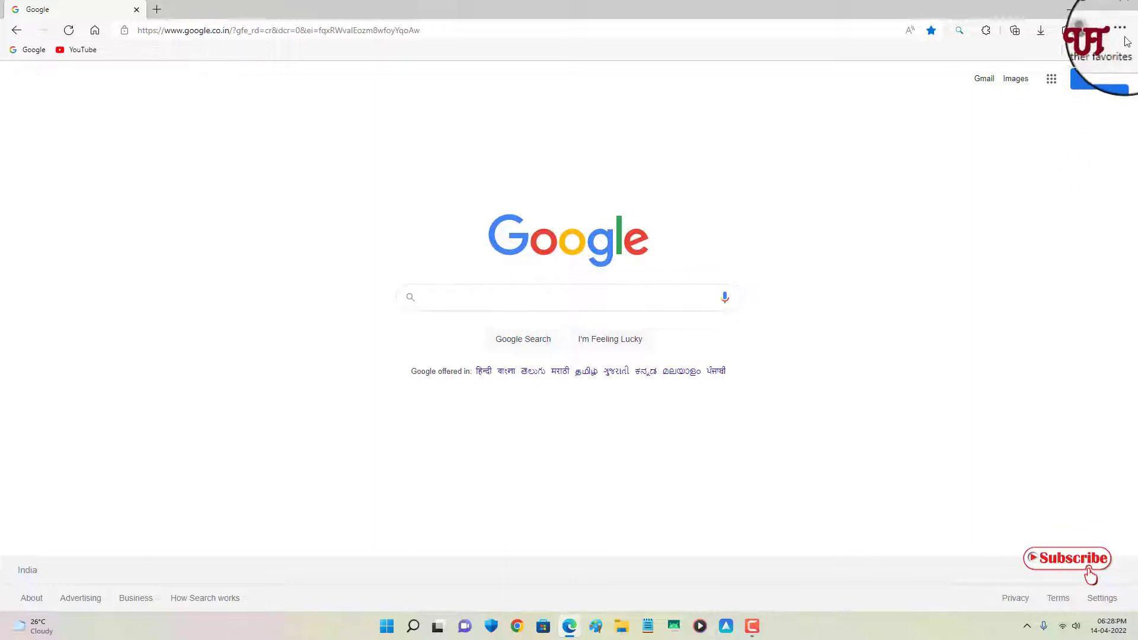
click(1120, 29)
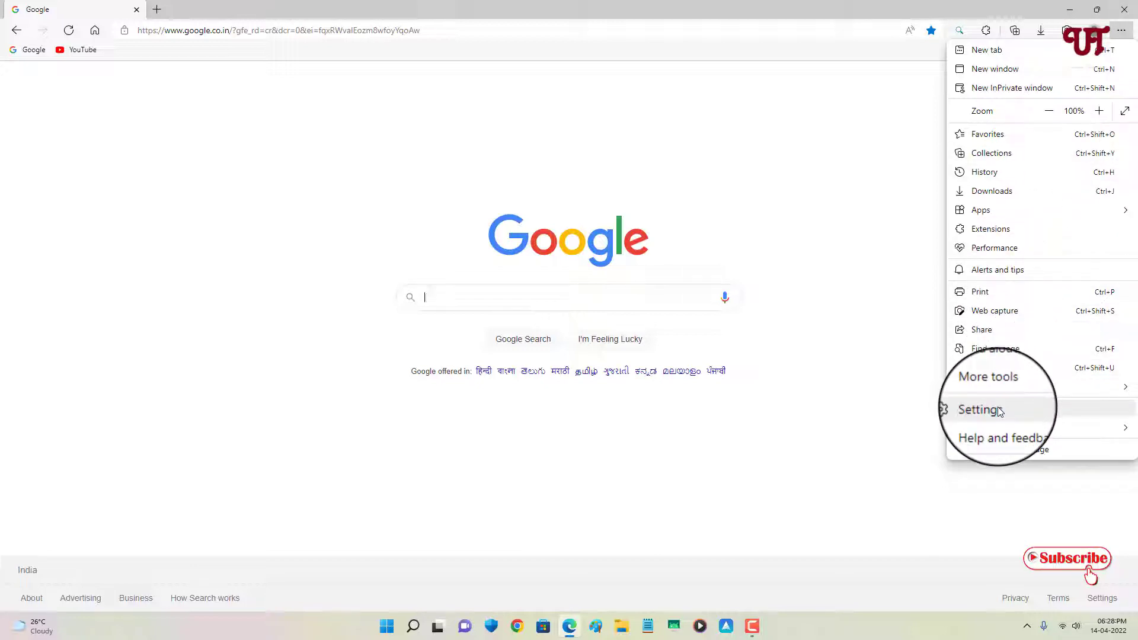
click(981, 409)
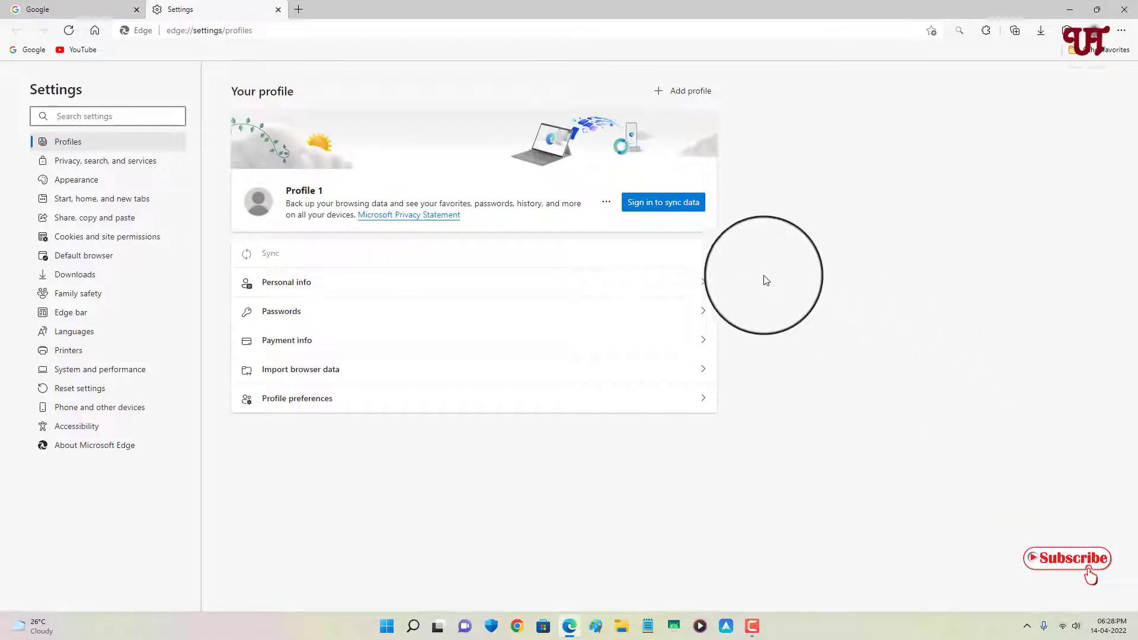
mouse_move(51, 283)
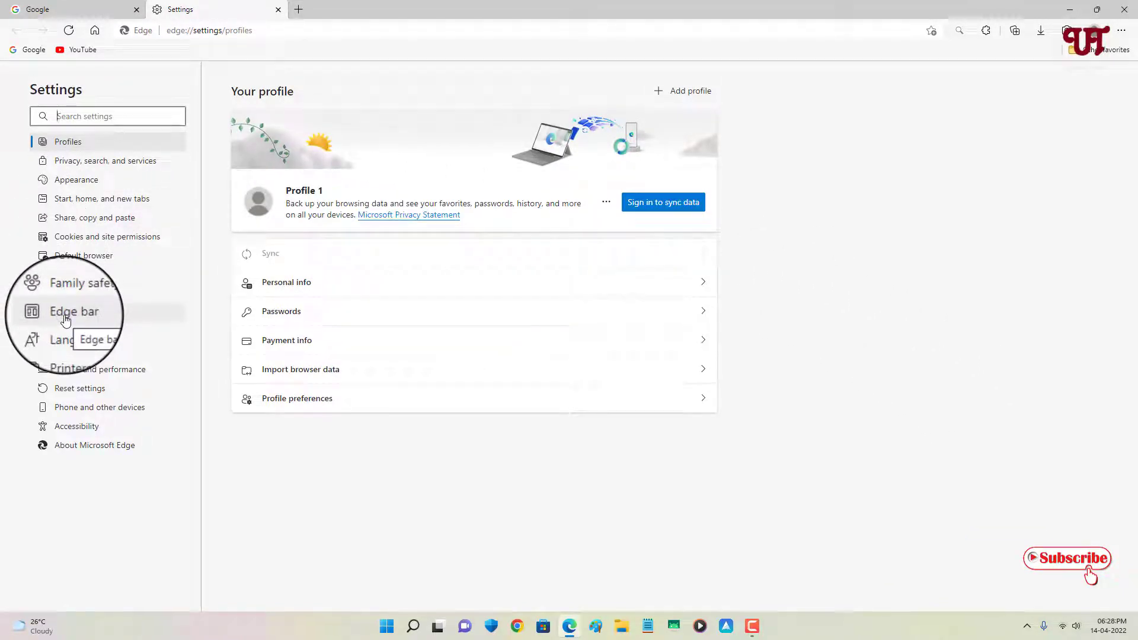
- On the Edge bar settings page, switch on automatic startup launch and start the Edge bar
click(73, 311)
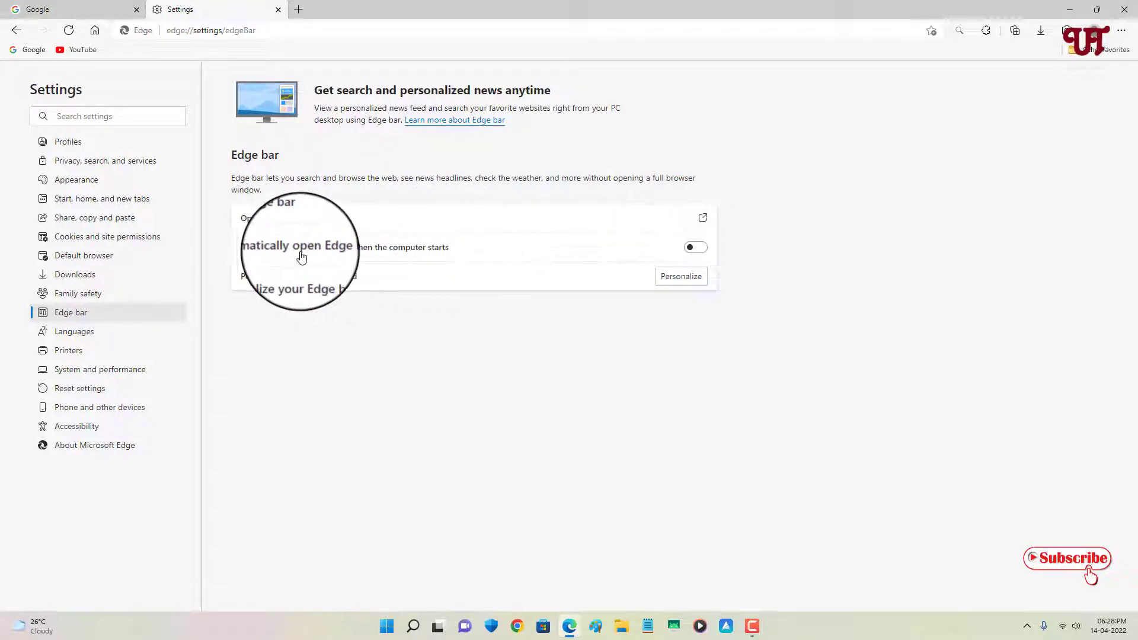
mouse_move(471, 256)
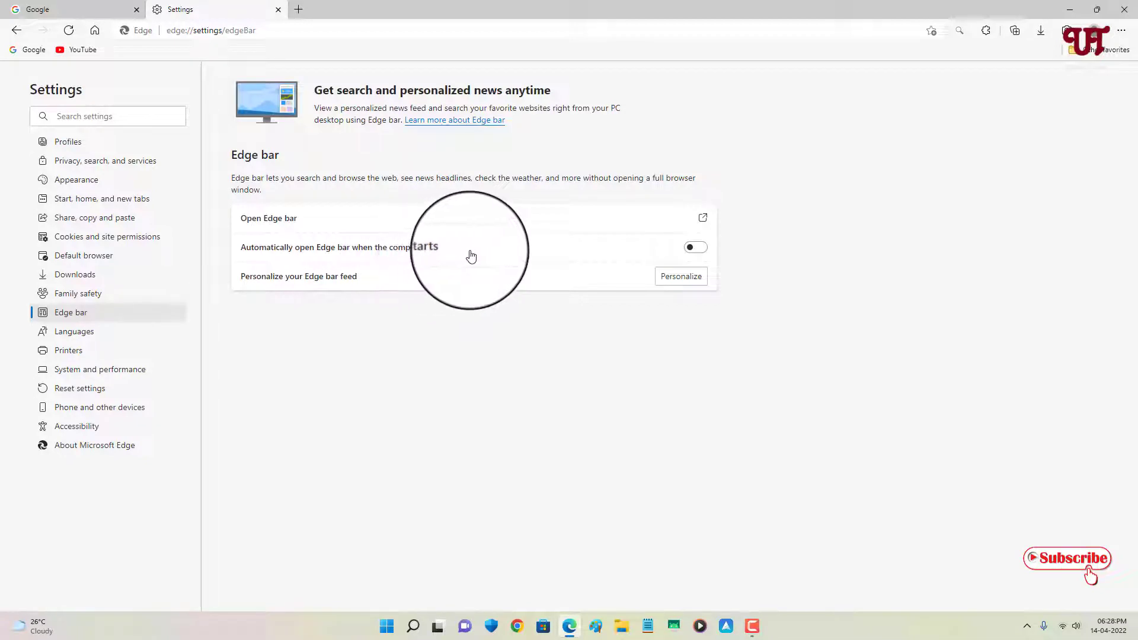
mouse_move(585, 216)
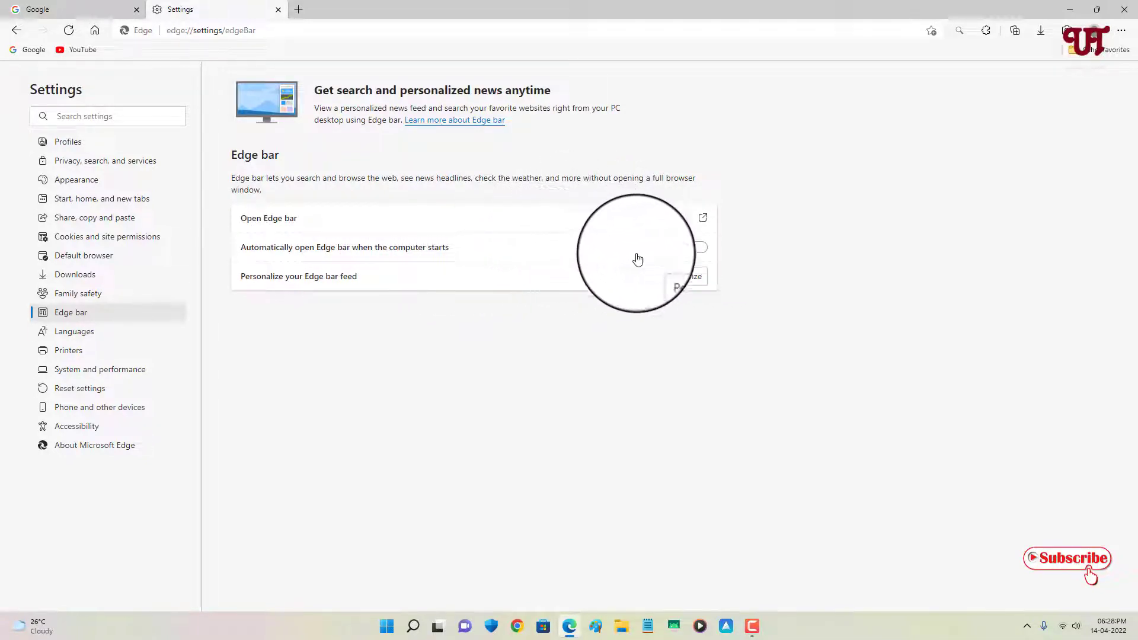
click(695, 247)
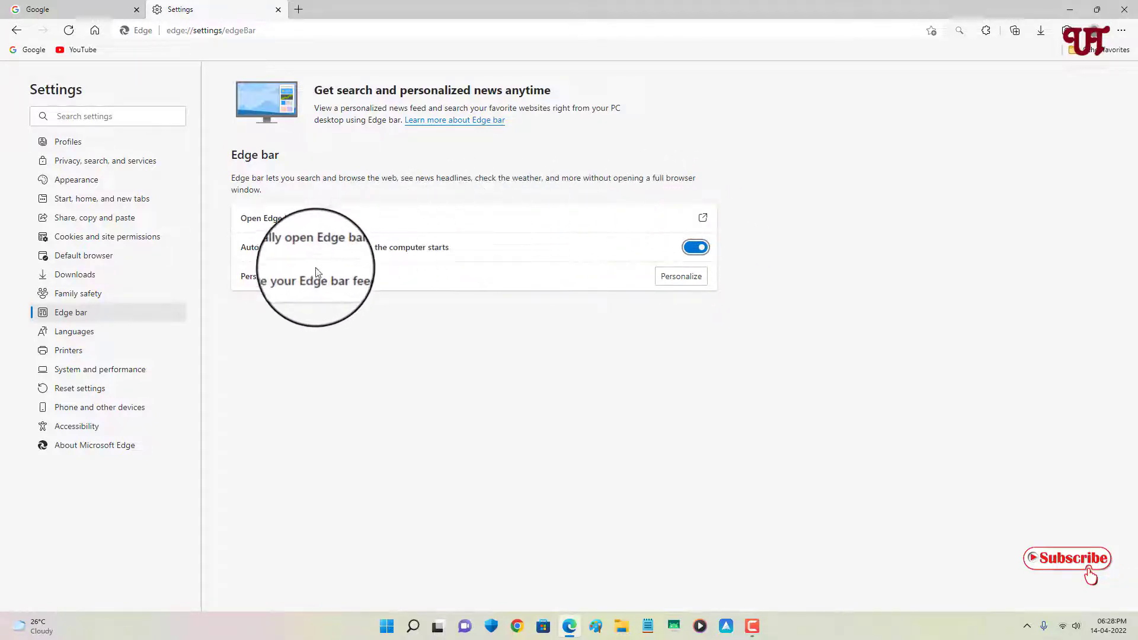
mouse_move(722, 293)
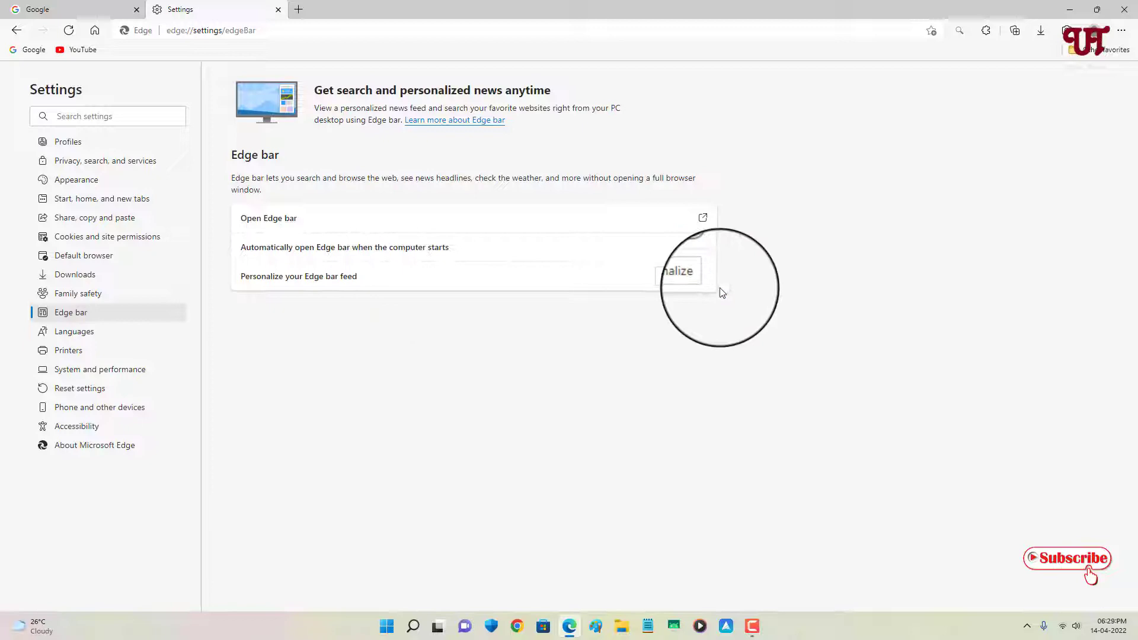
click(699, 232)
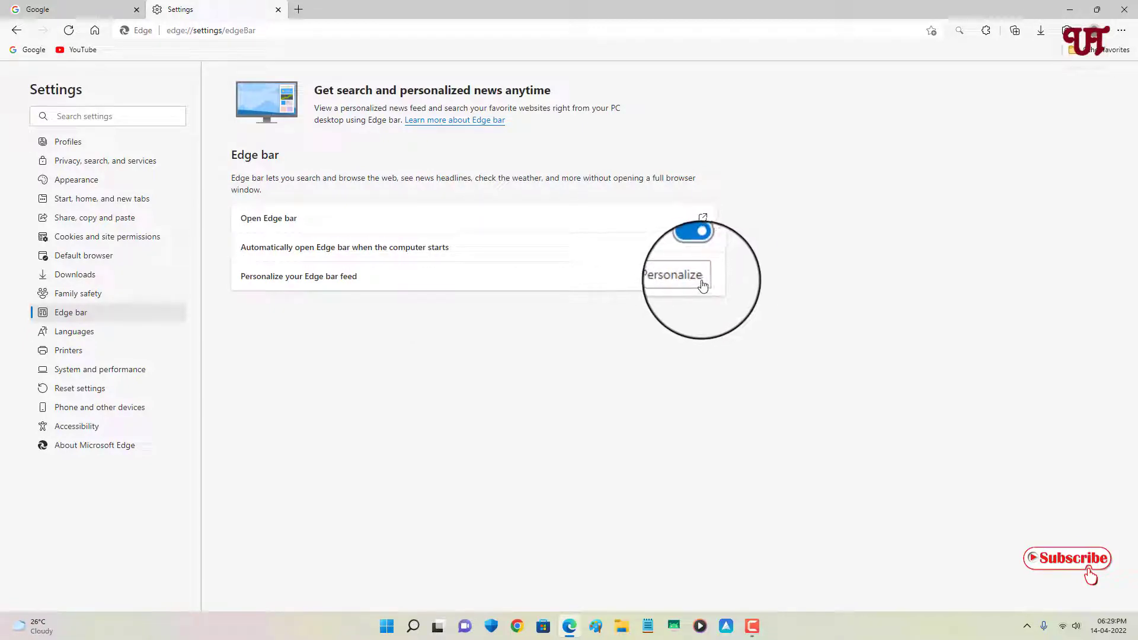
mouse_move(704, 284)
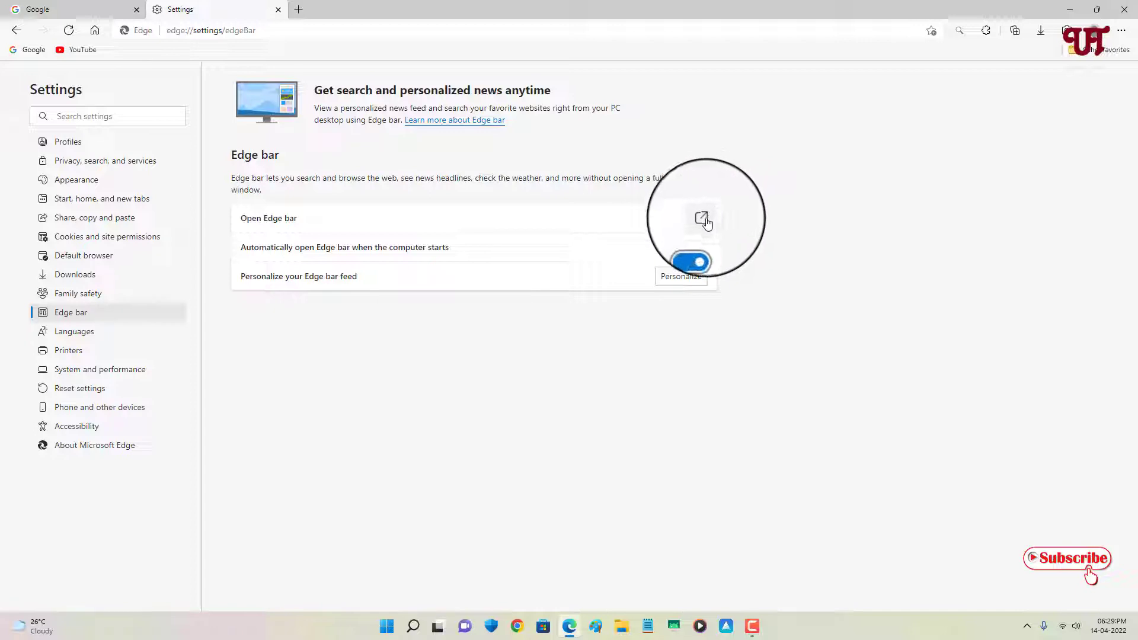
click(701, 218)
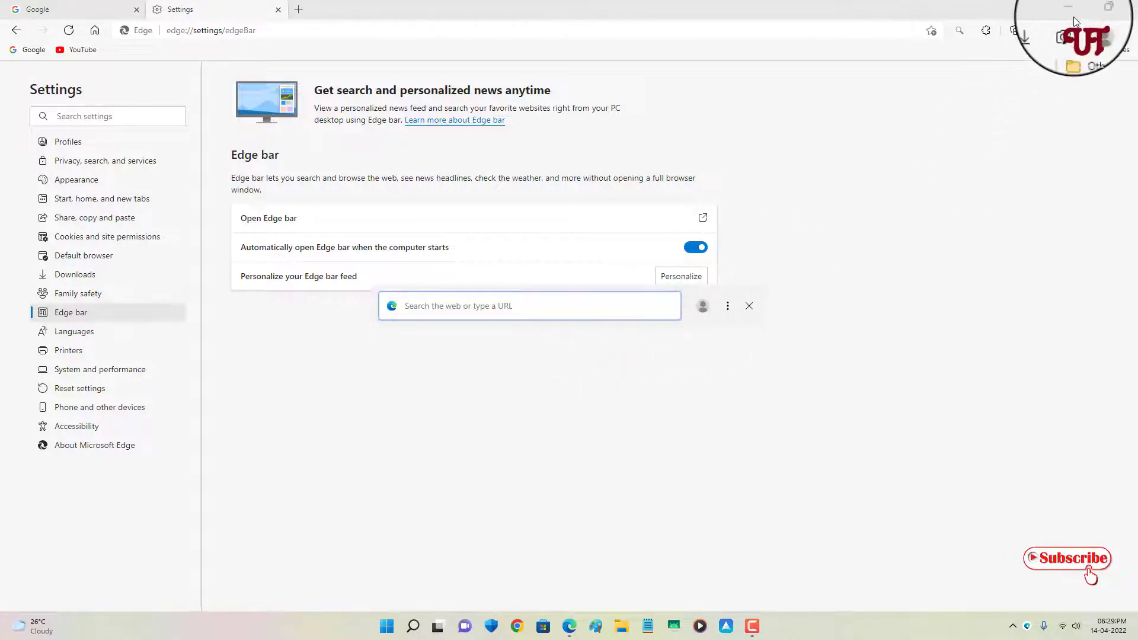
- Minimize the browser and switch the Edge bar to Vertical layout from its ⋮ menu
click(1068, 7)
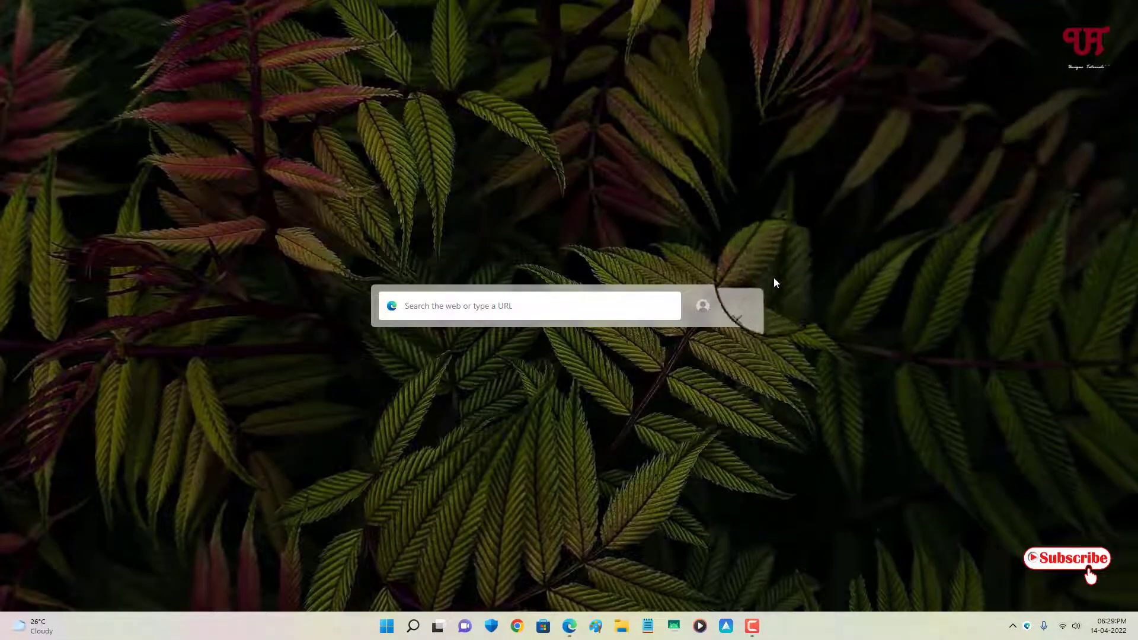
mouse_move(729, 305)
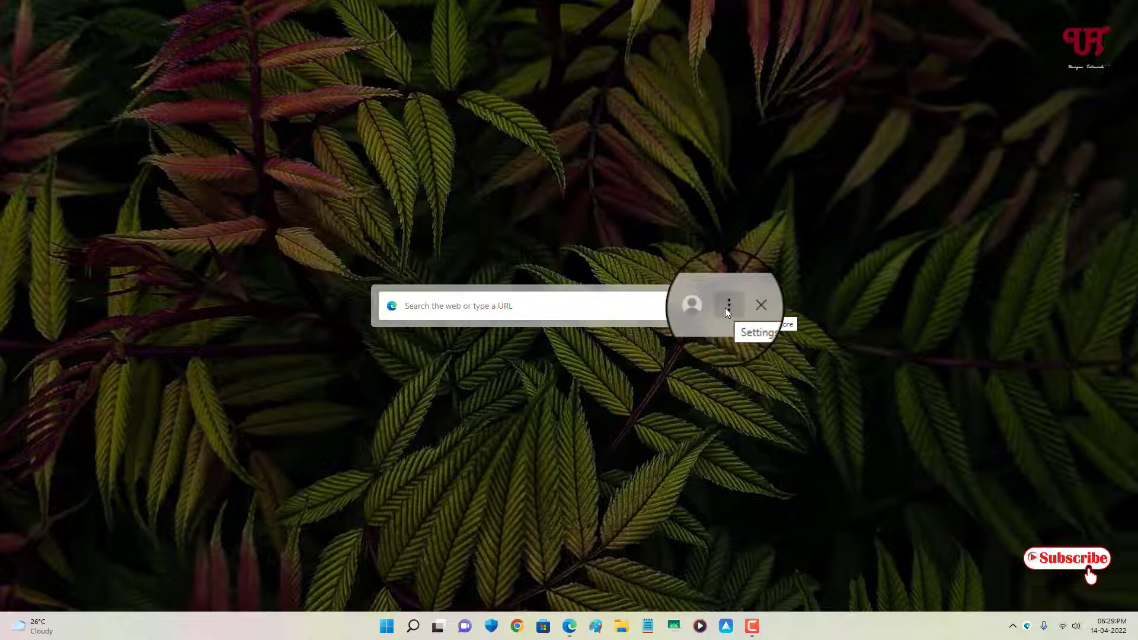
click(729, 304)
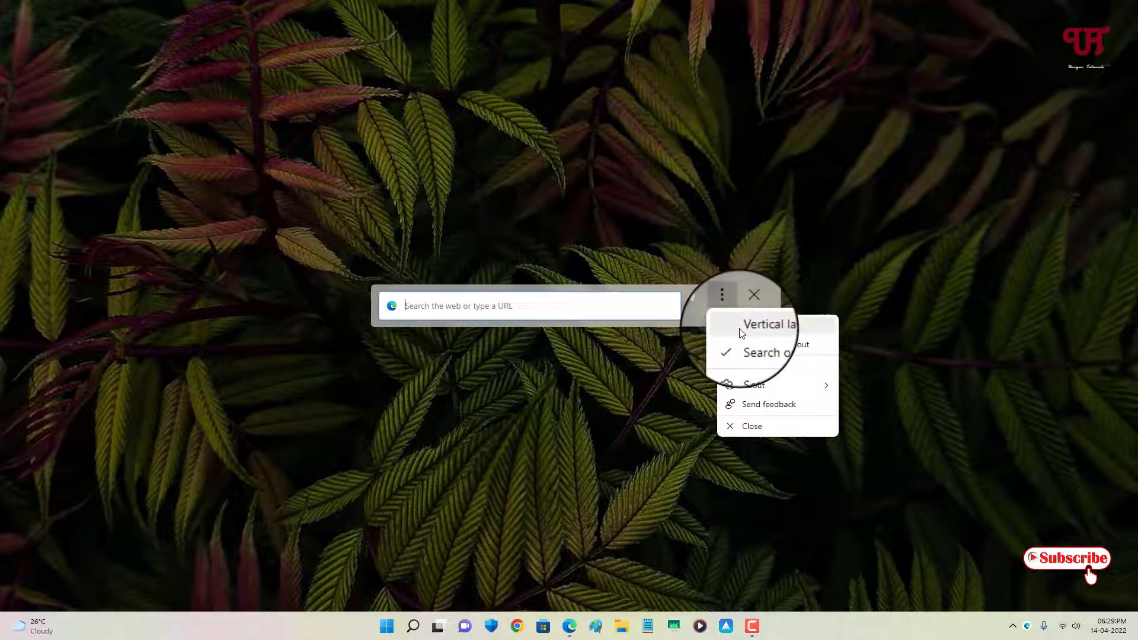
click(770, 323)
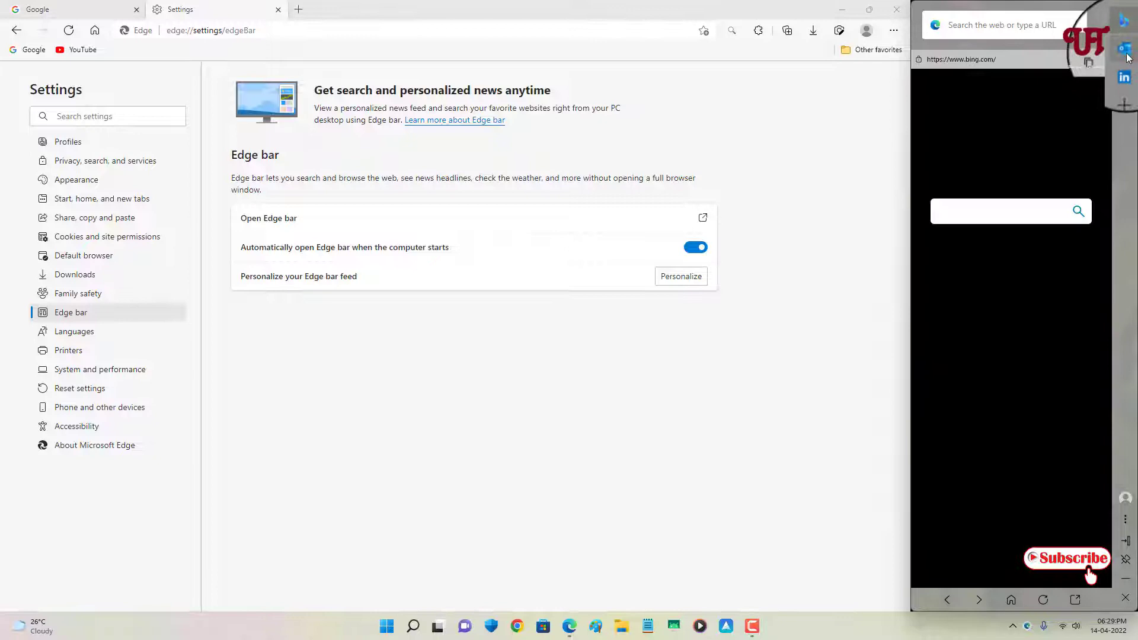
mouse_move(1123, 68)
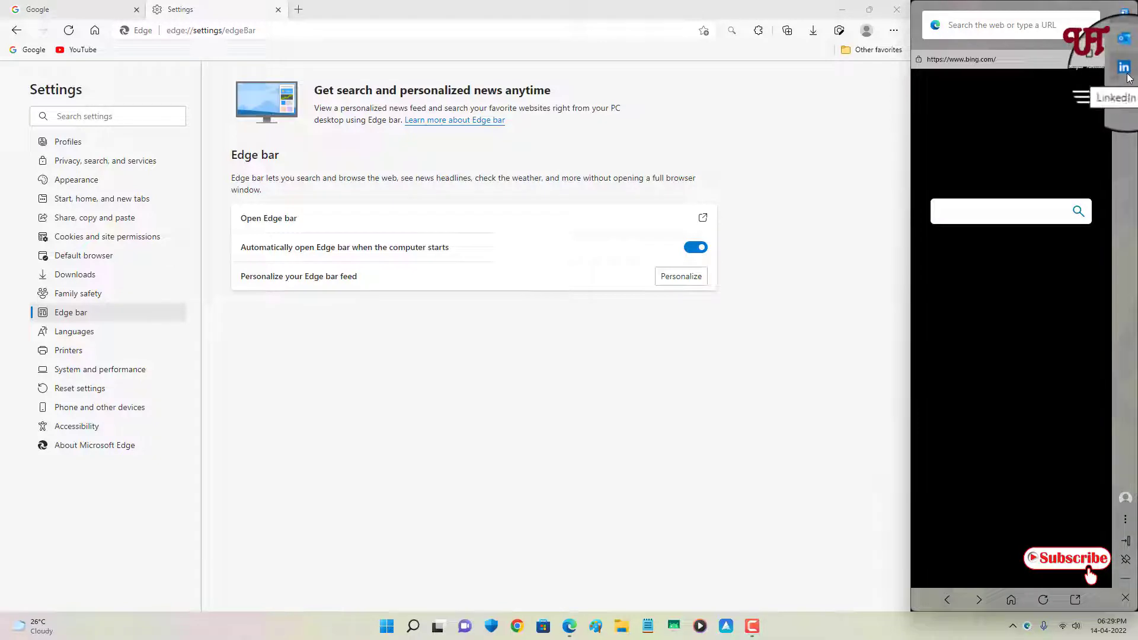
mouse_move(1124, 90)
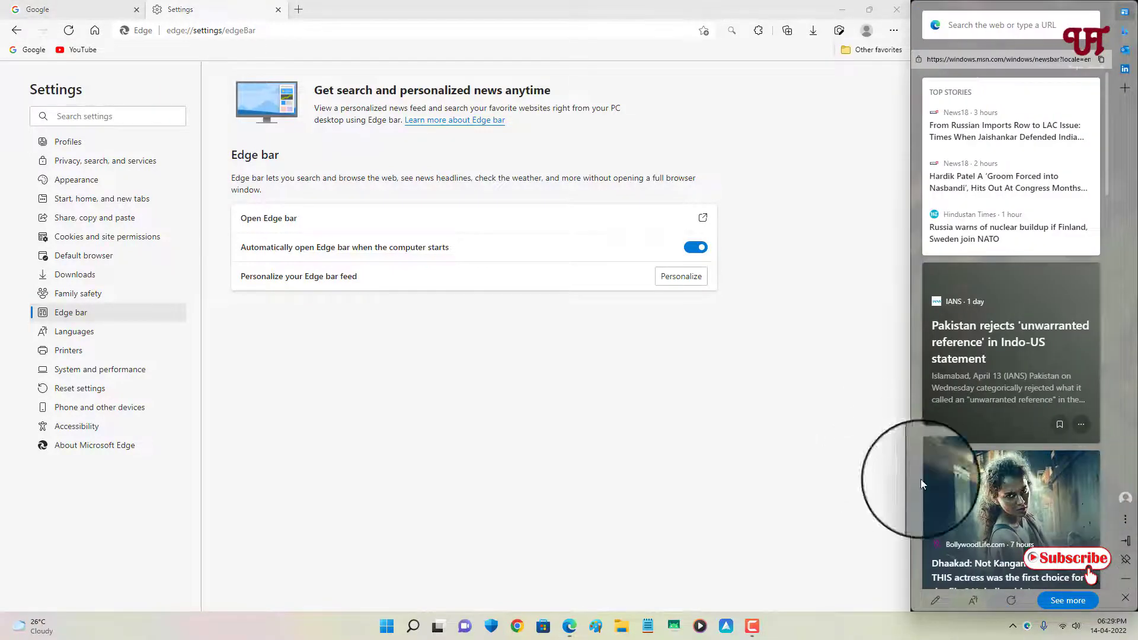
mouse_move(884, 353)
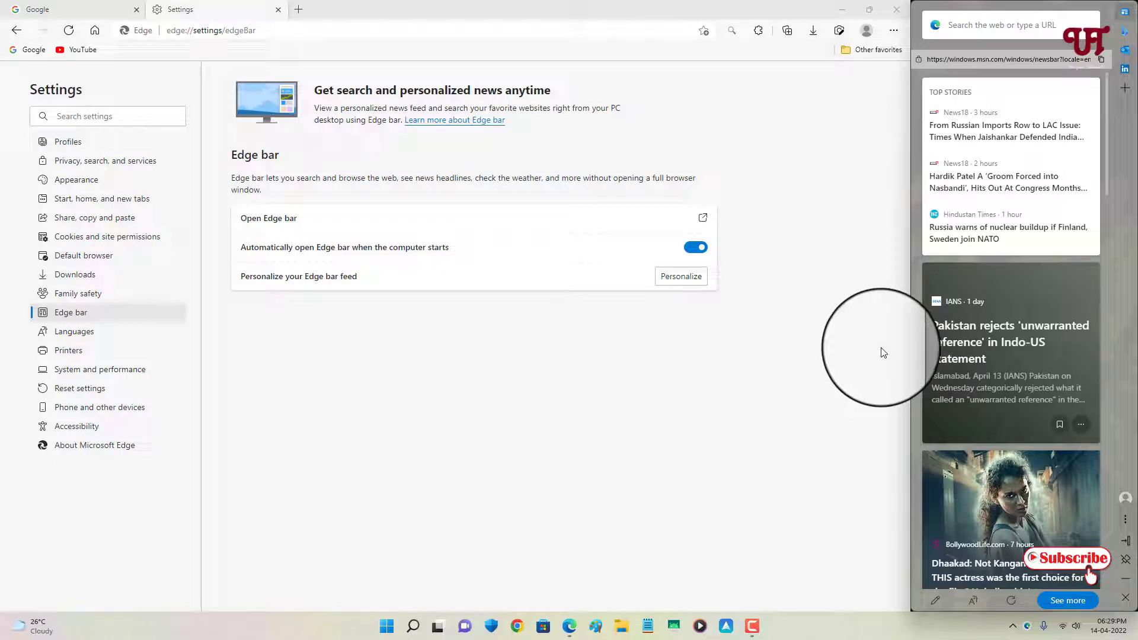
mouse_move(1094, 507)
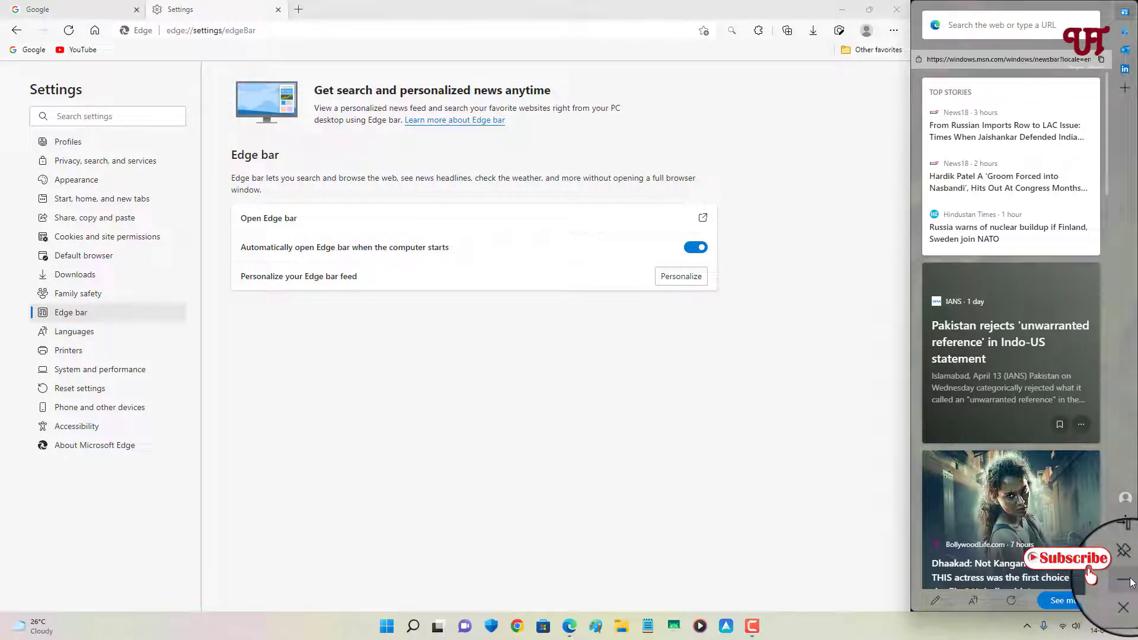
- Collapse the Edge bar to its floating icon, then restore the full sidebar from that icon
click(1125, 601)
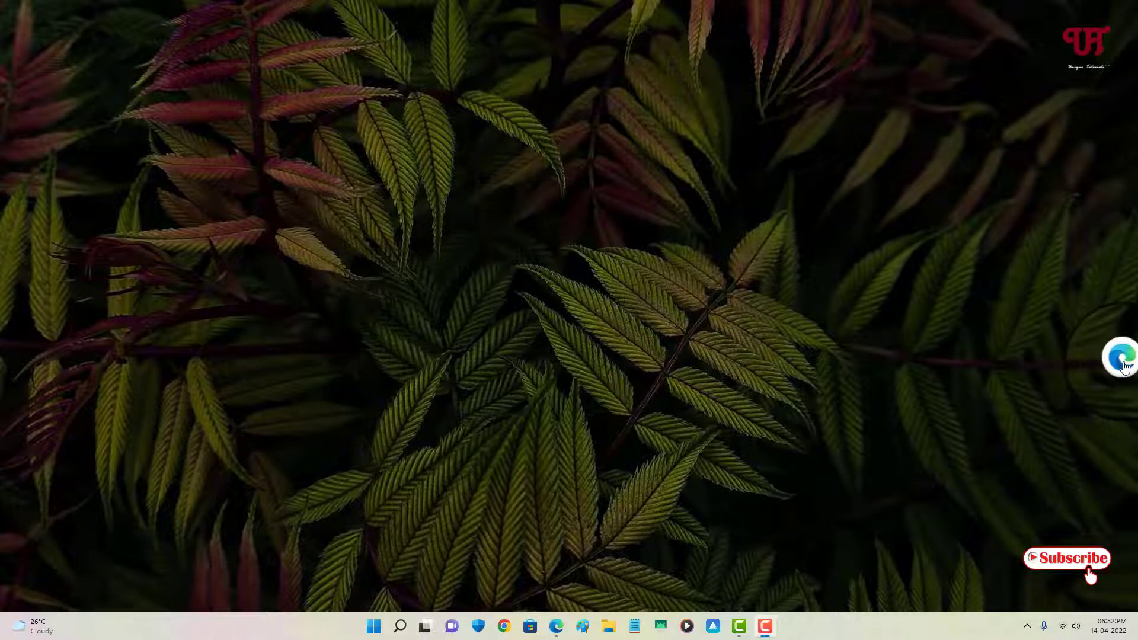
click(1121, 357)
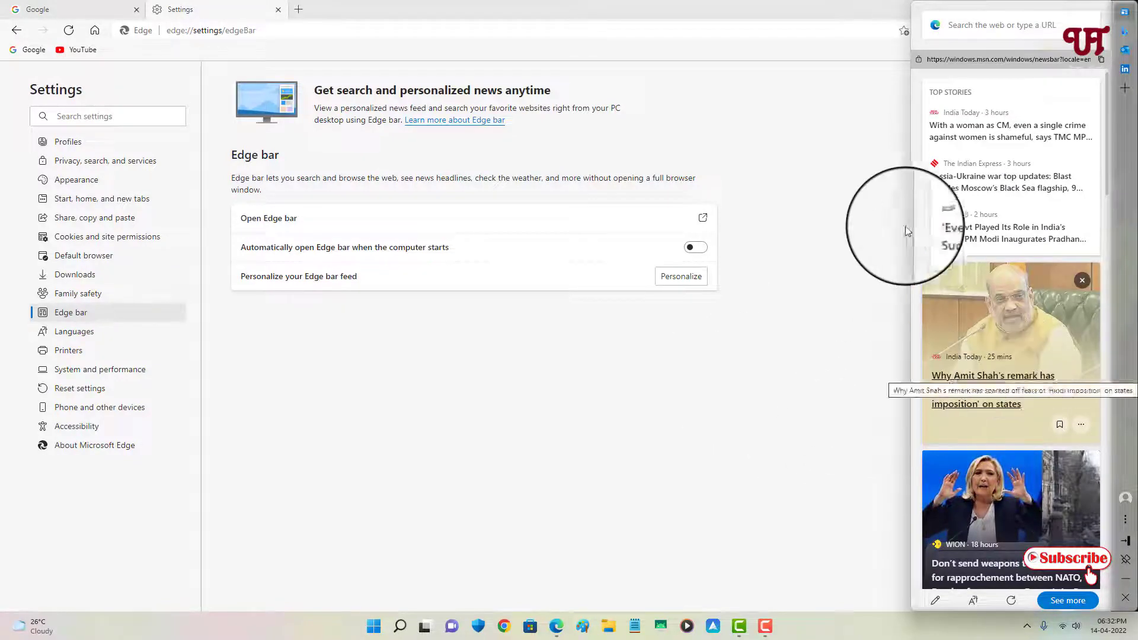
mouse_move(1049, 374)
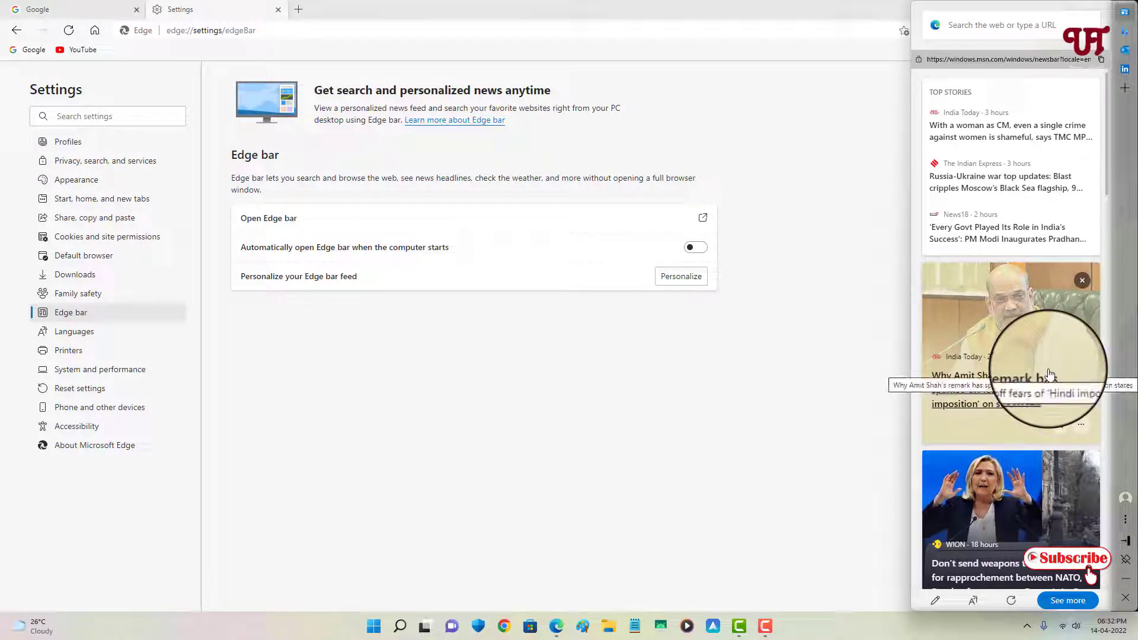
mouse_move(1128, 544)
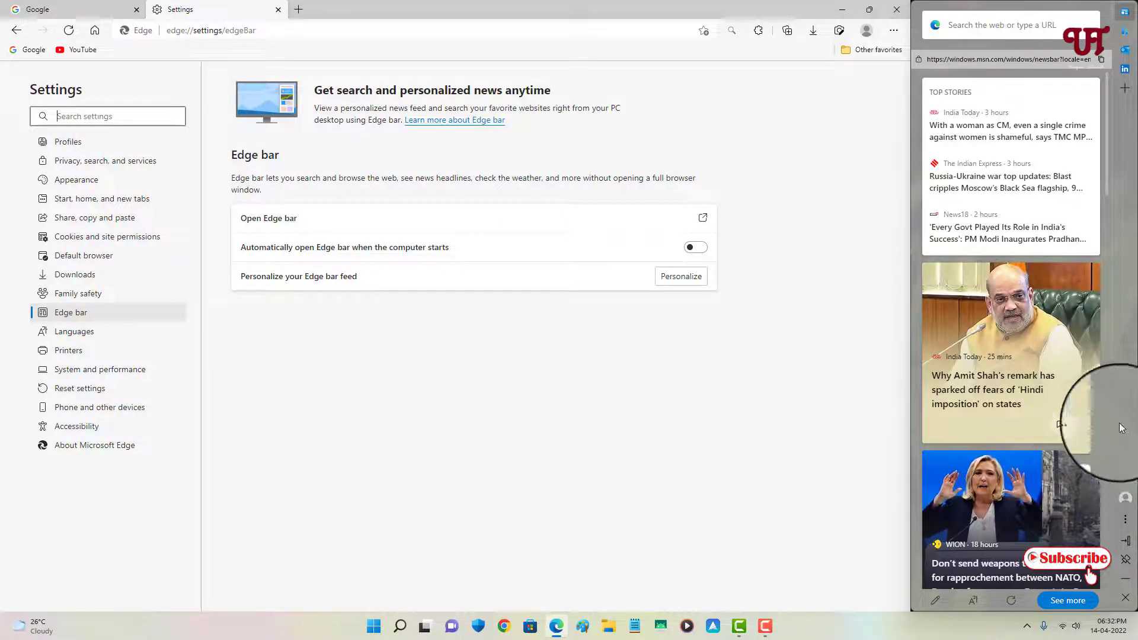
- Close the Settings tab after starting a new tab, scrolling the news feed along the way
scroll(down, 3)
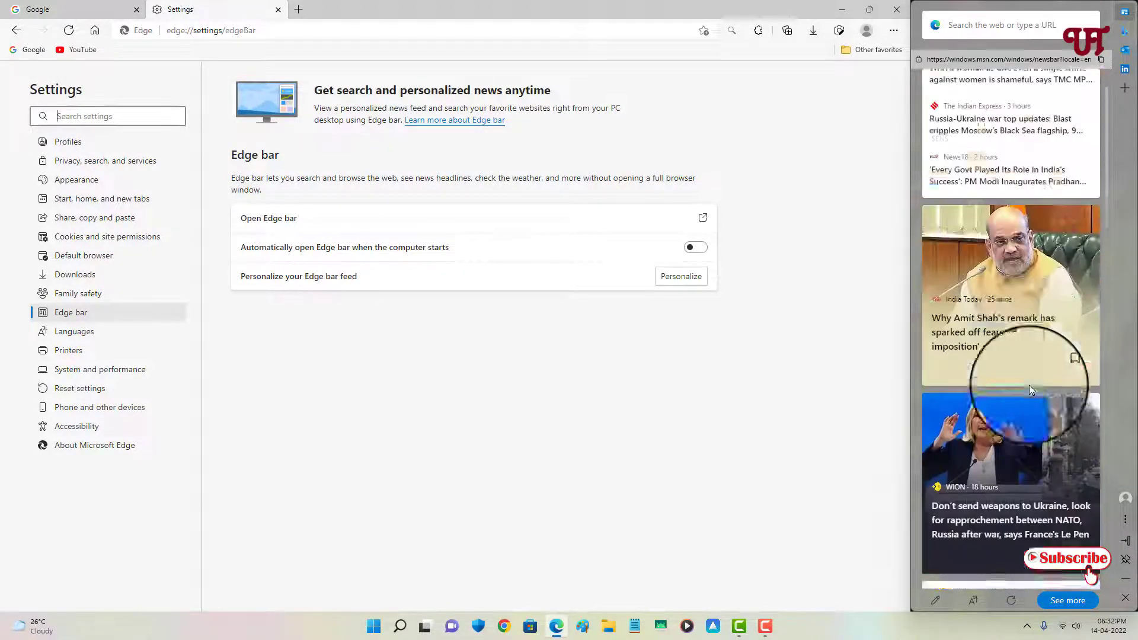
scroll(up, 3)
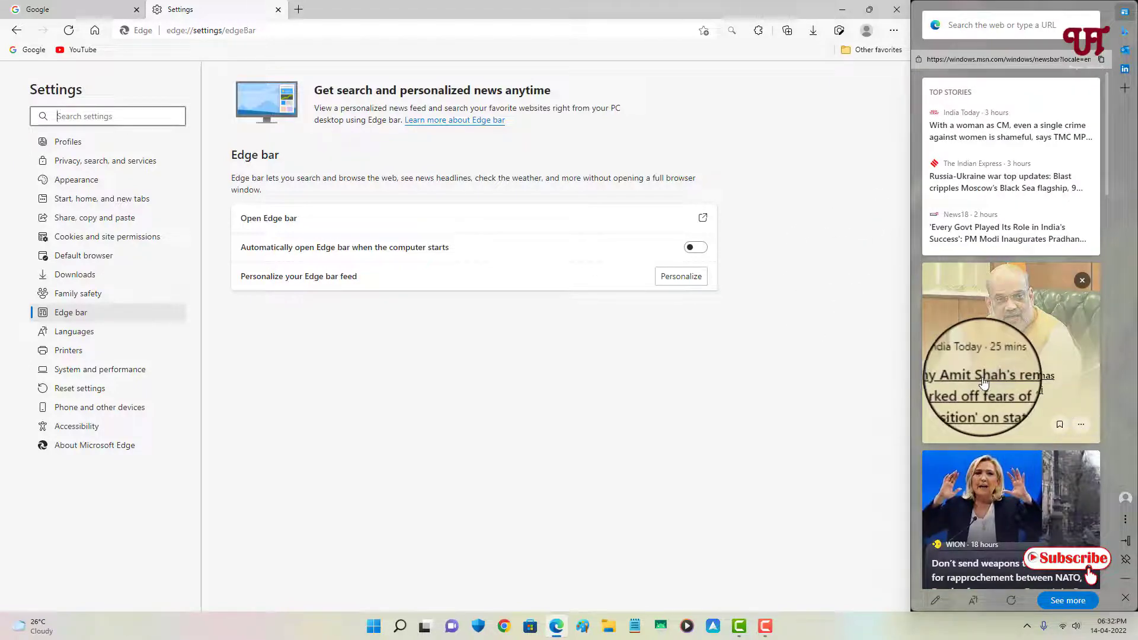
click(298, 10)
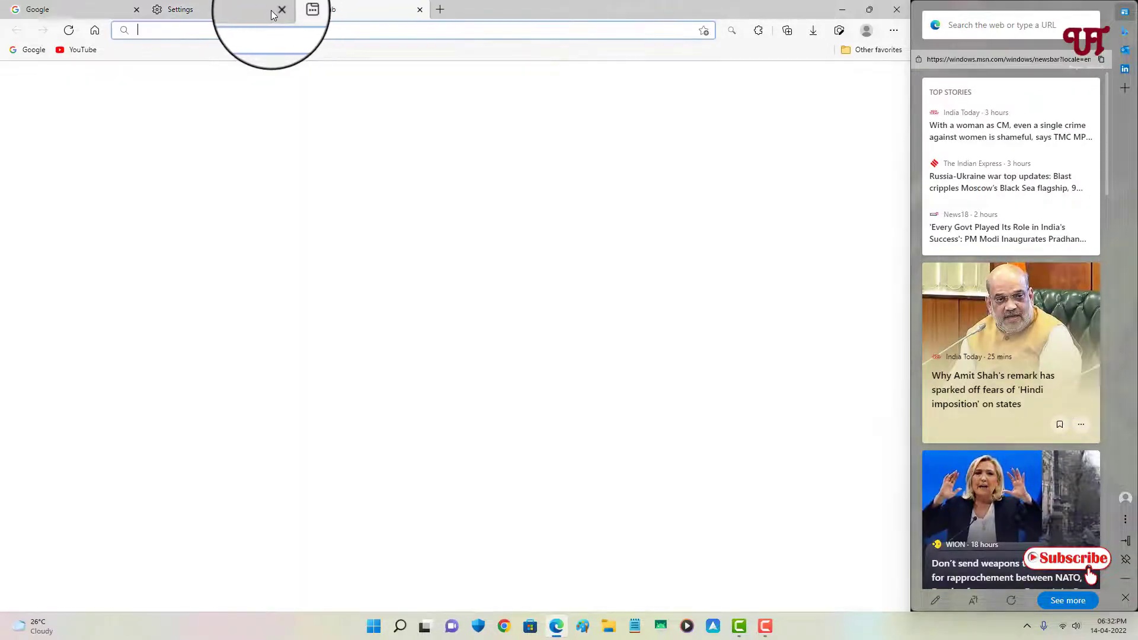
click(282, 10)
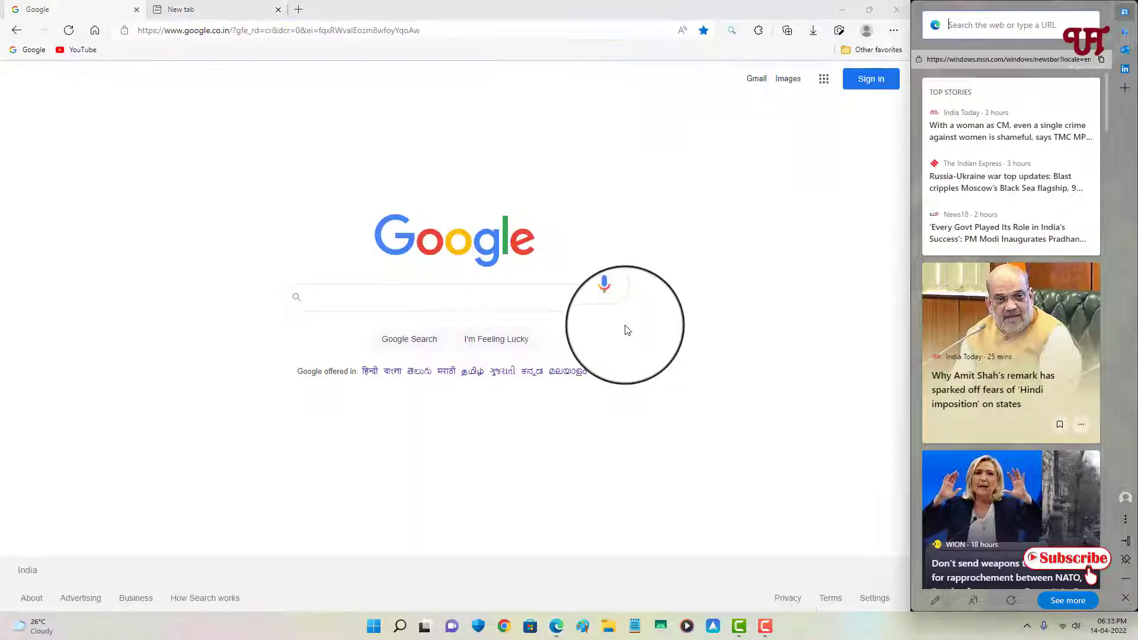
scroll(down, 3)
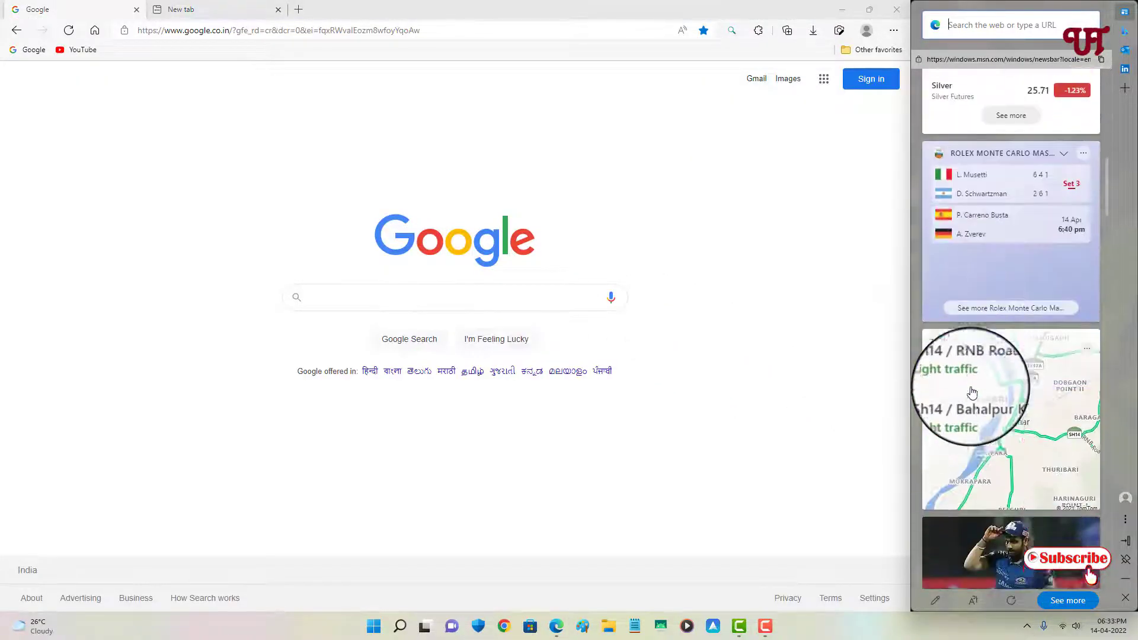
scroll(down, 3)
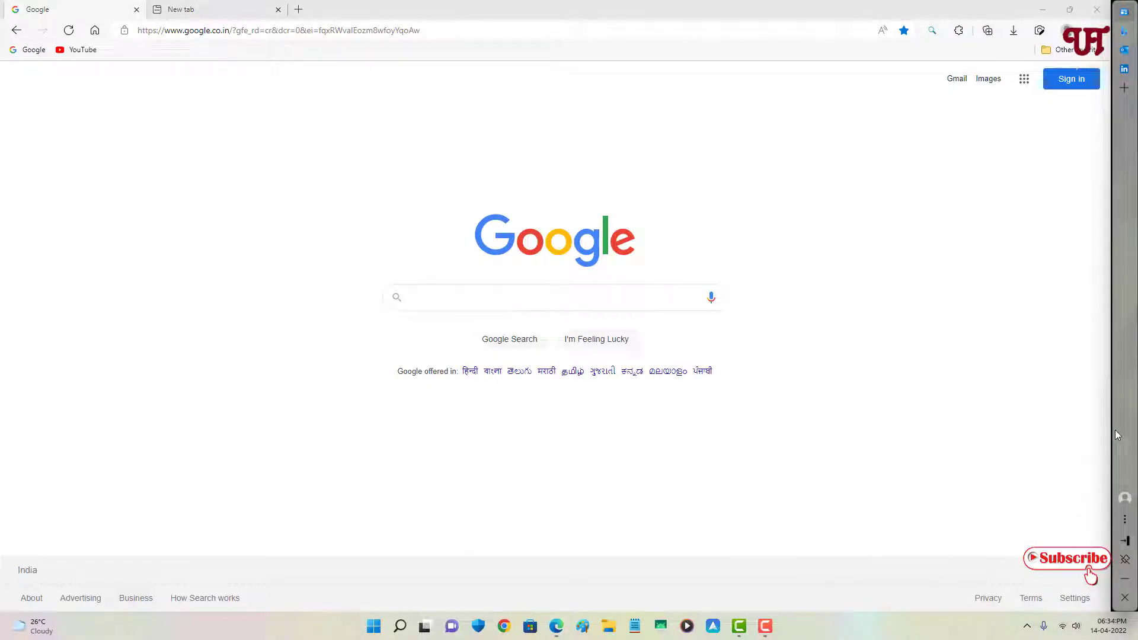
mouse_move(1115, 434)
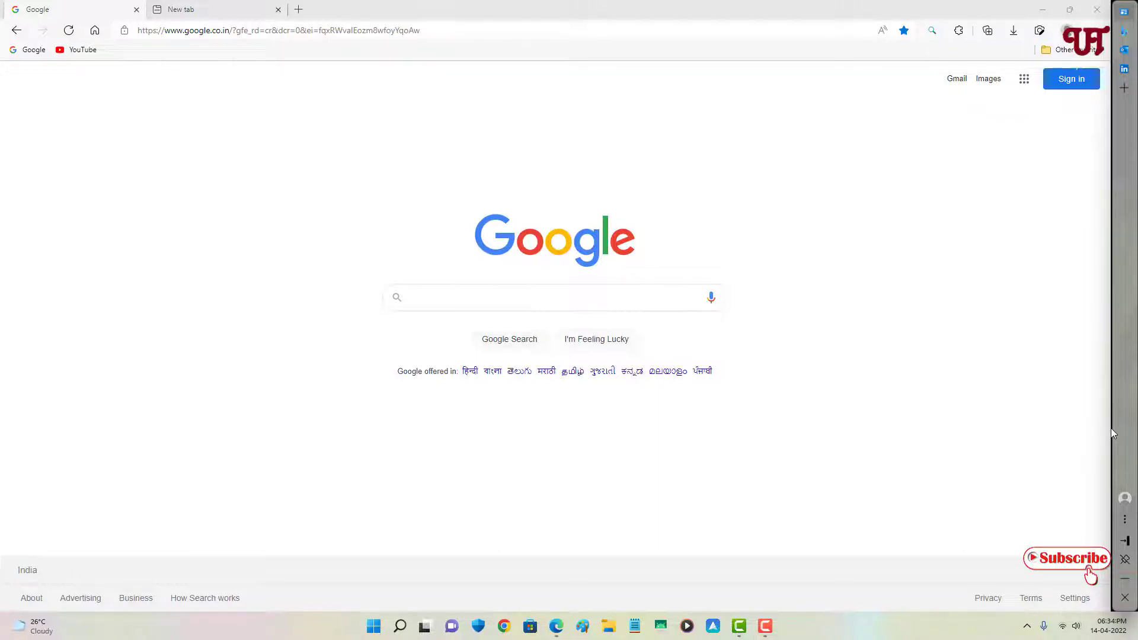
mouse_move(1130, 422)
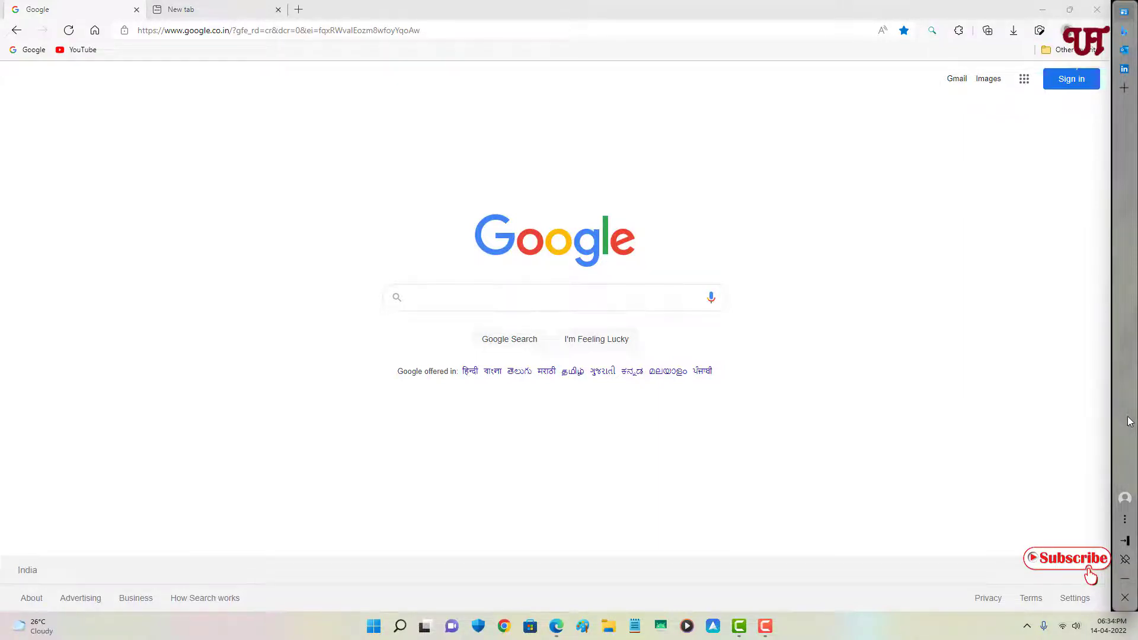
- Dismiss the Edge bar and browser, leaving only the Windows desktop
click(554, 297)
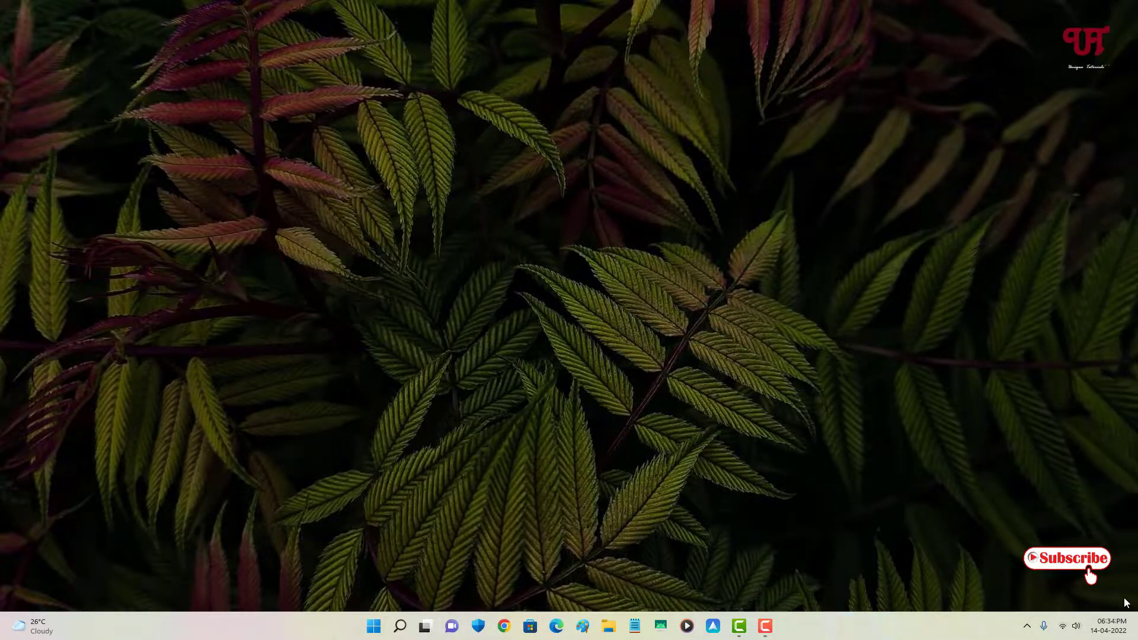
mouse_move(1101, 607)
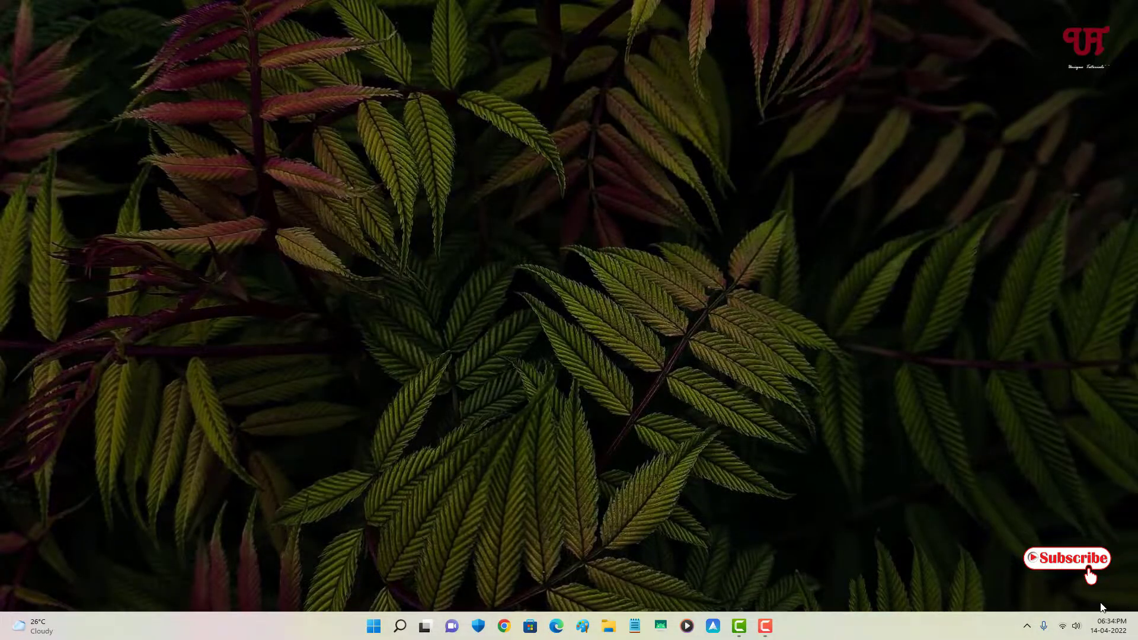